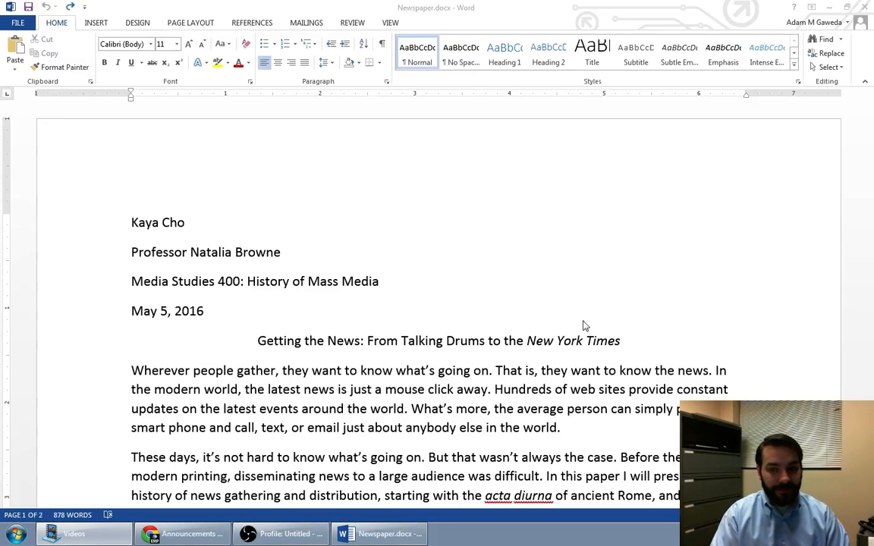
pyautogui.moveTo(603, 346)
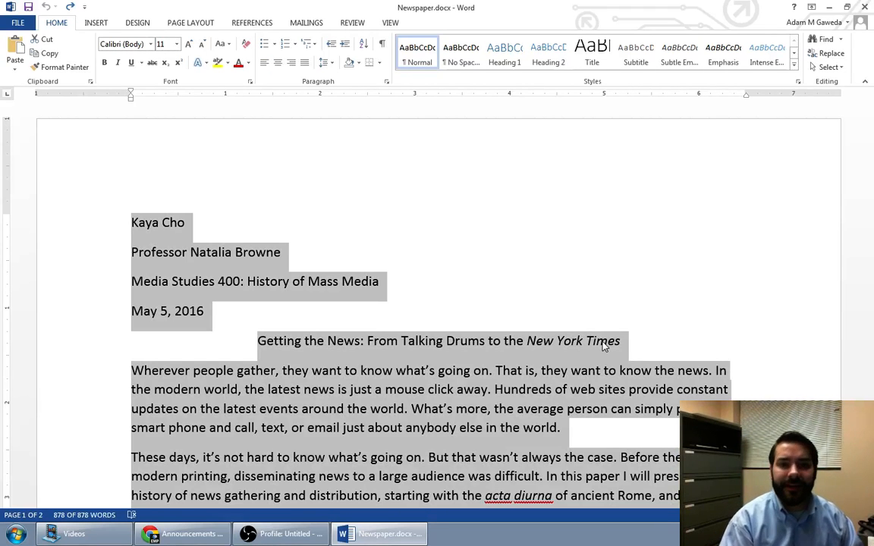
# Step: Scroll through the essay while the whole document is selected for reformatting
pyautogui.scroll(-3)
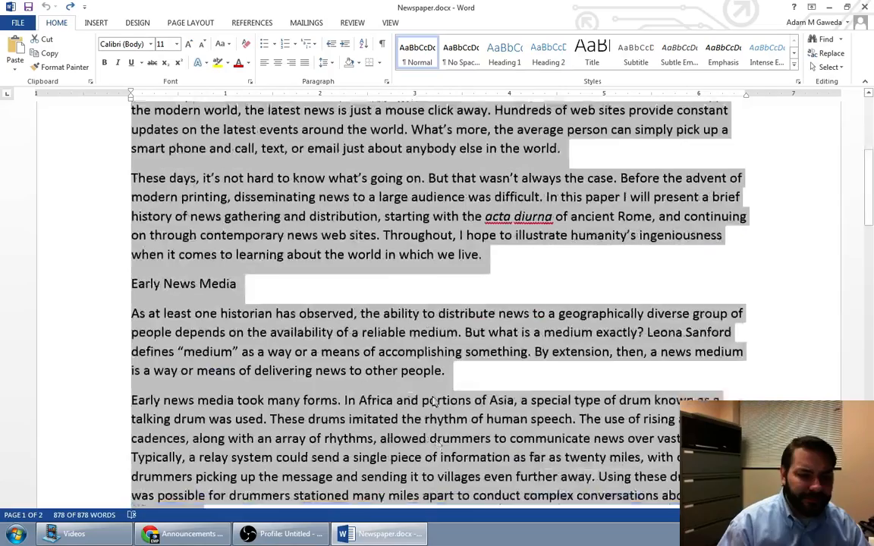
pyautogui.scroll(-3)
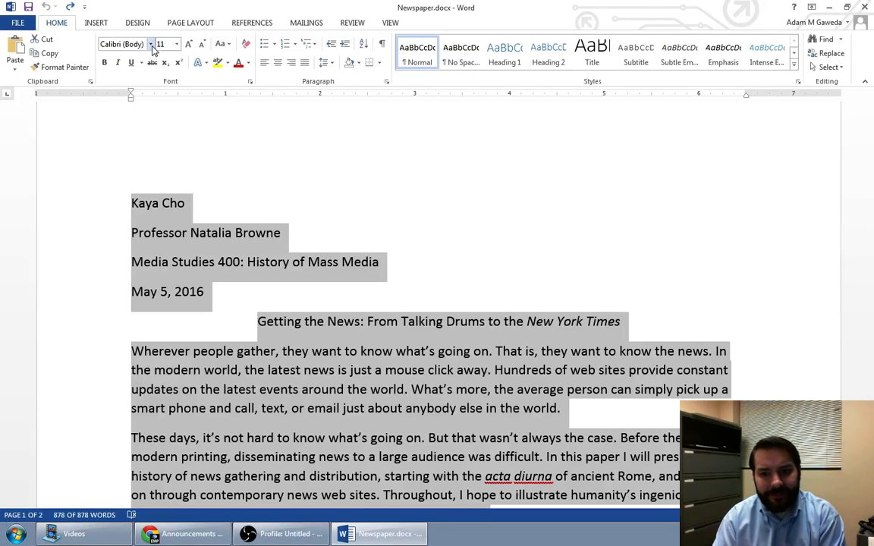
pyautogui.moveTo(121, 43)
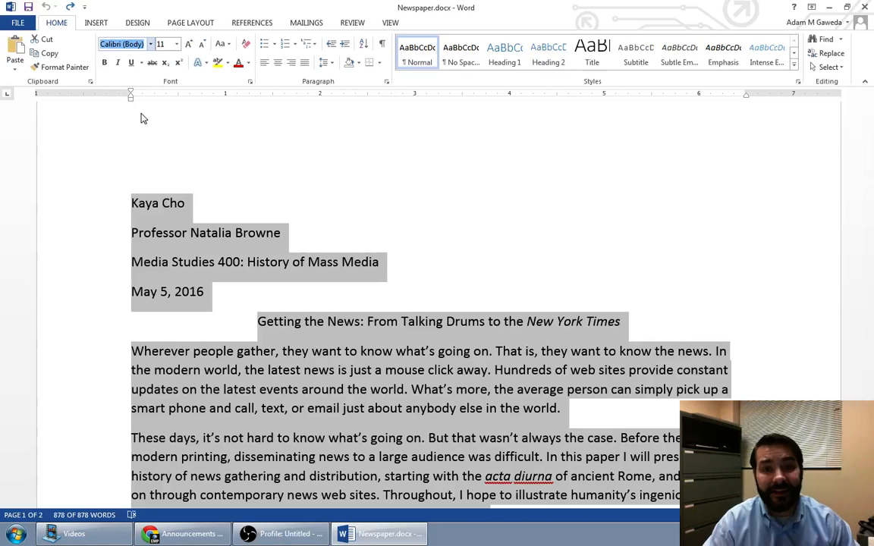
# Step: Set the selected essay text in Times New Roman instead of Calibri
pyautogui.click(122, 43)
pyautogui.write('Times New Ro')
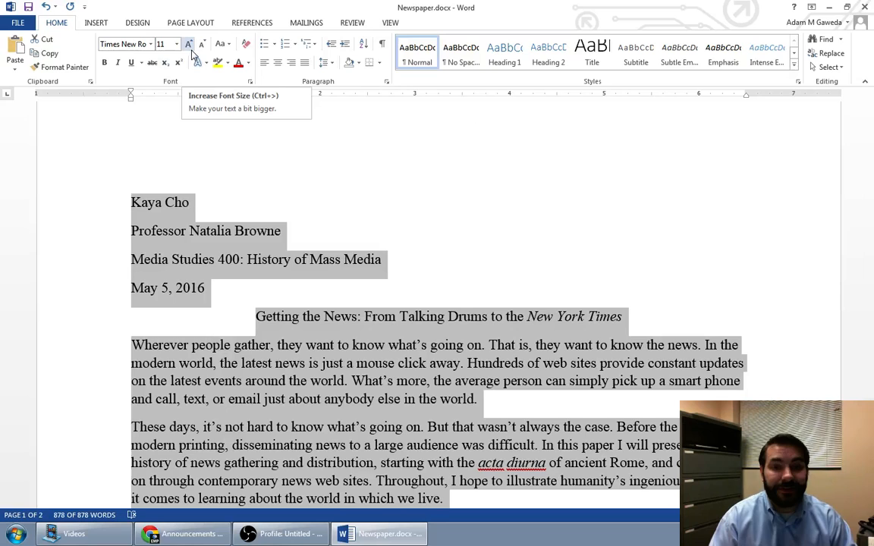
# Step: Raise the essay text from 11 pt to 12 pt
pyautogui.click(188, 43)
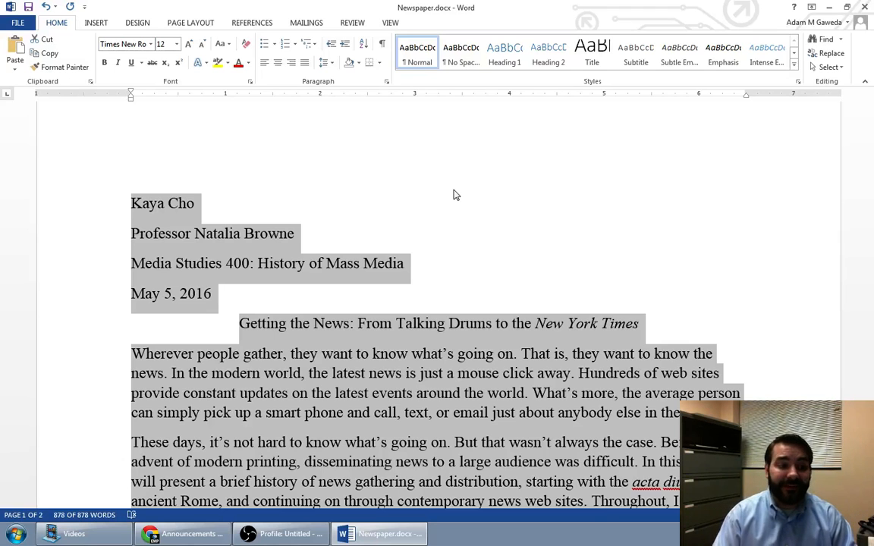
pyautogui.scroll(-3)
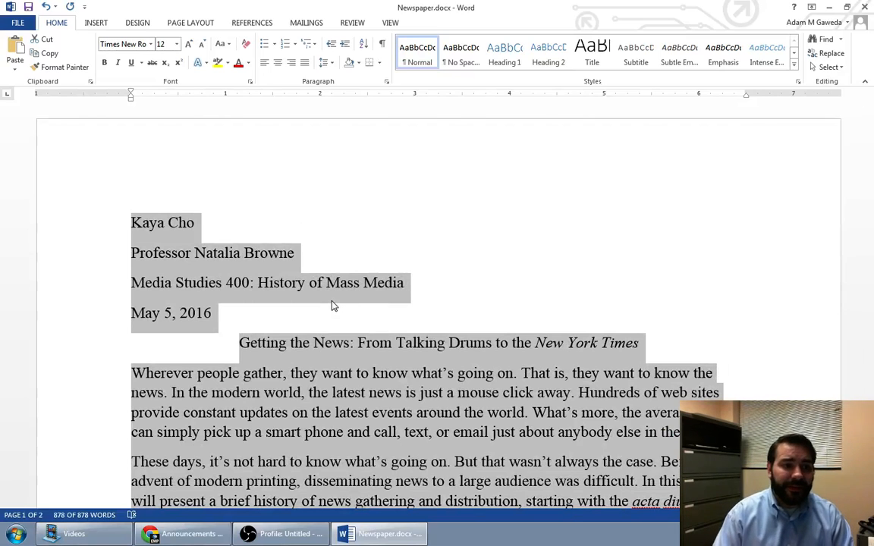
pyautogui.moveTo(387, 82)
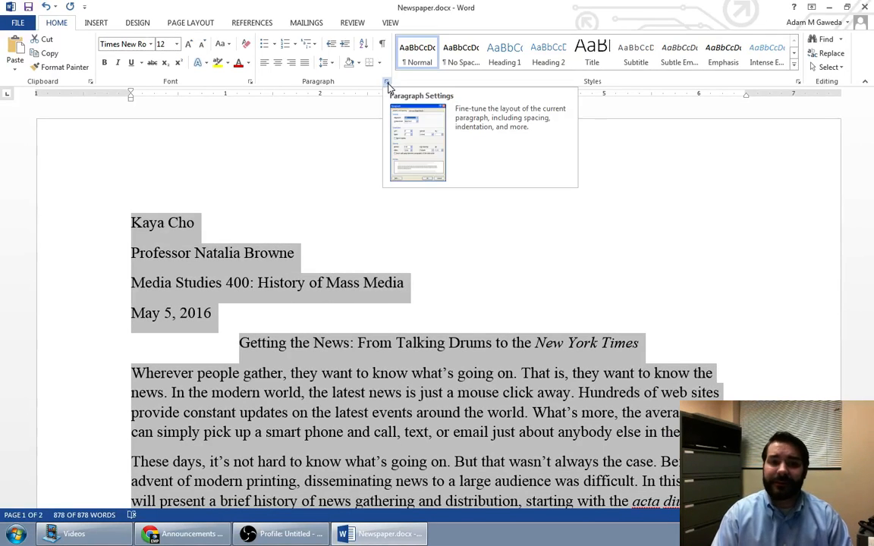
# Step: In Paragraph settings, choose Double line spacing and a 0.5" first-line indent
pyautogui.click(387, 83)
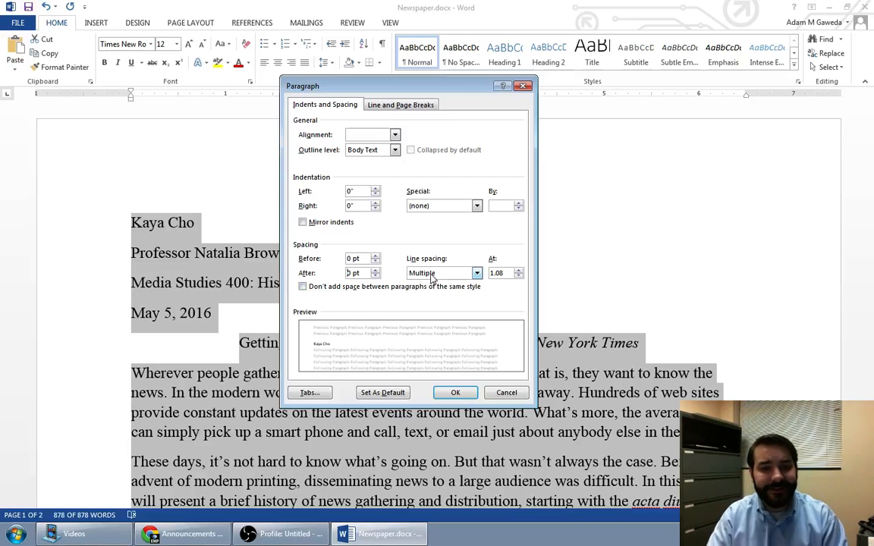
pyautogui.click(477, 273)
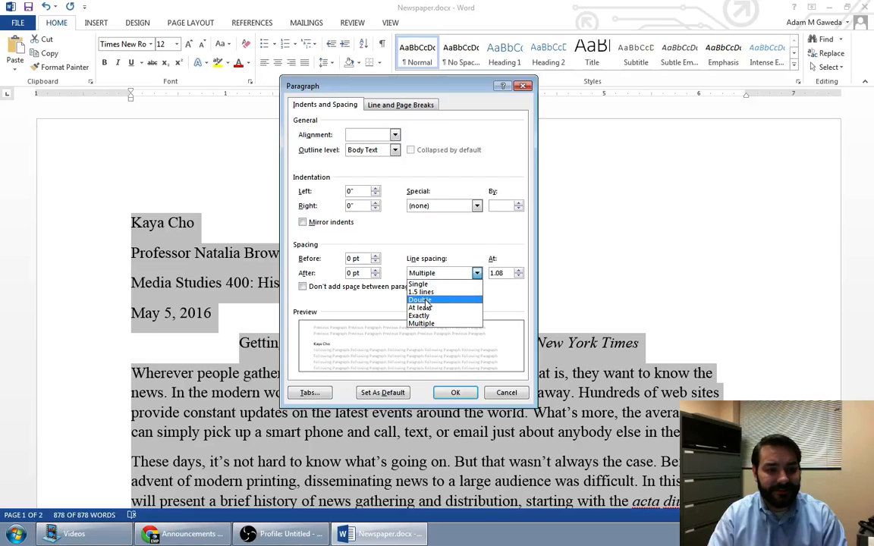
pyautogui.click(419, 301)
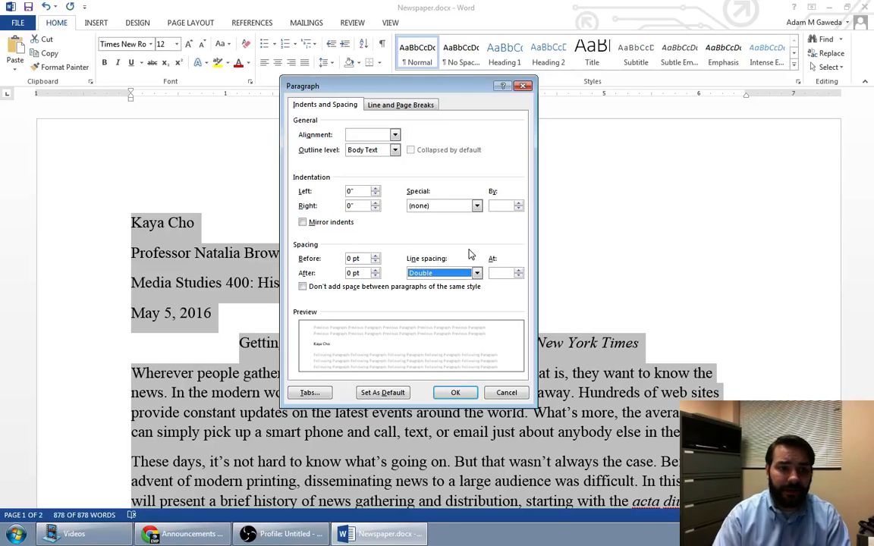
pyautogui.moveTo(336, 188)
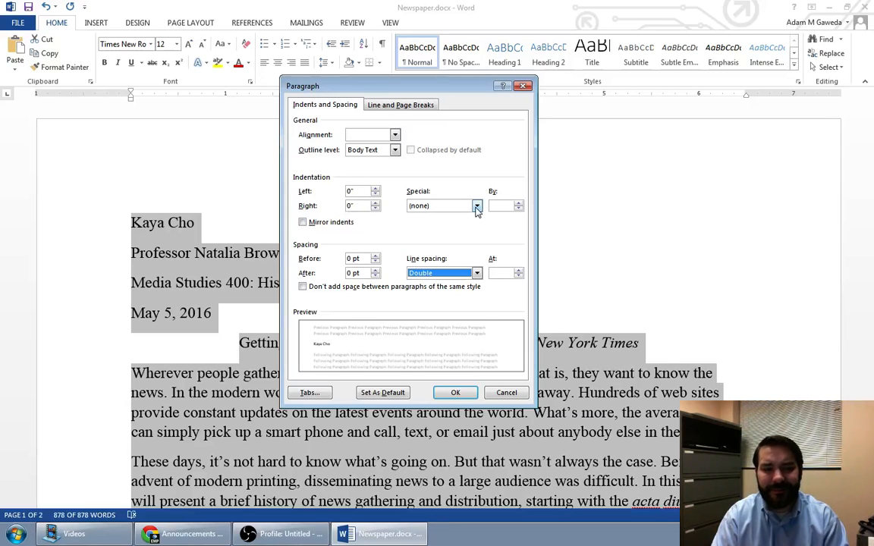
pyautogui.click(476, 207)
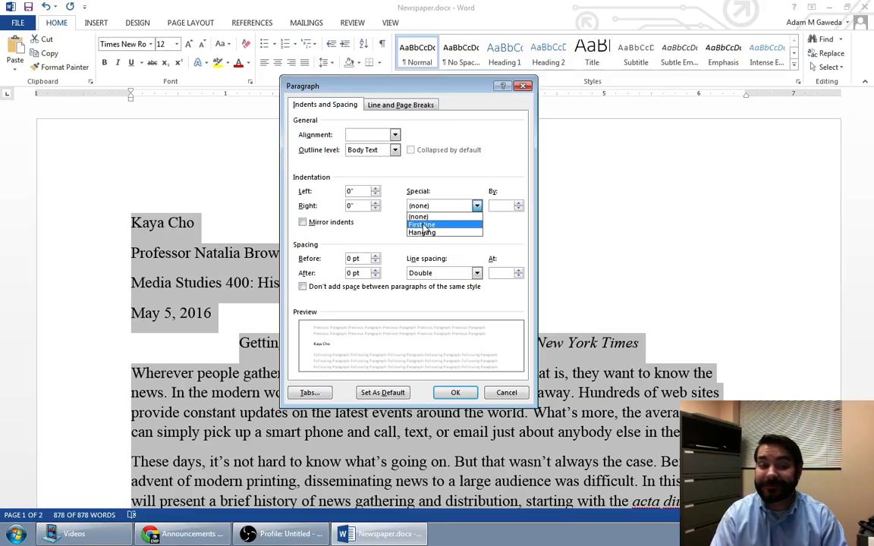
pyautogui.click(422, 224)
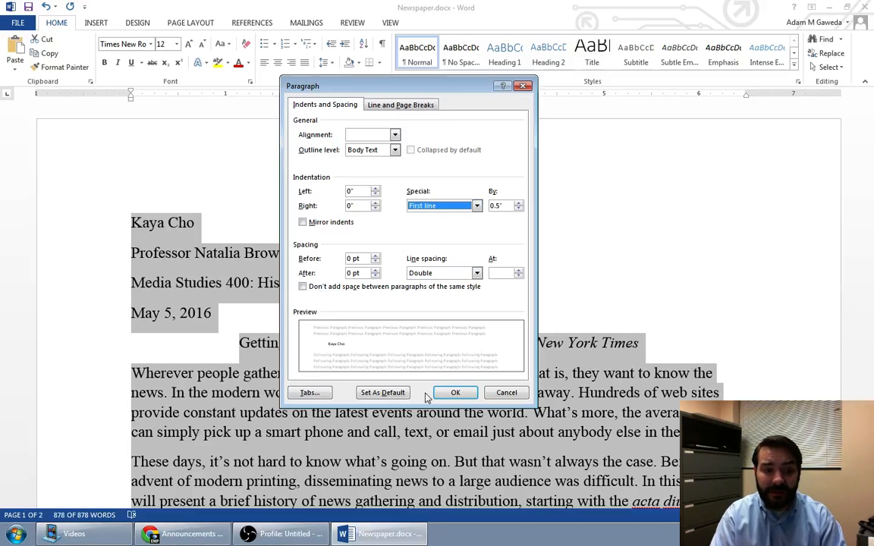
# Step: Apply double spacing with first-line indents, then select the four heading lines
pyautogui.click(455, 392)
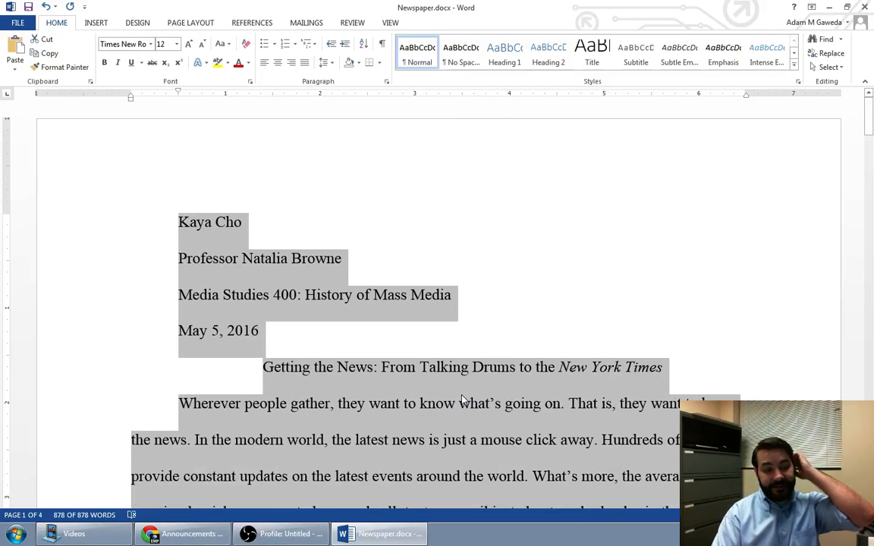
pyautogui.moveTo(231, 246)
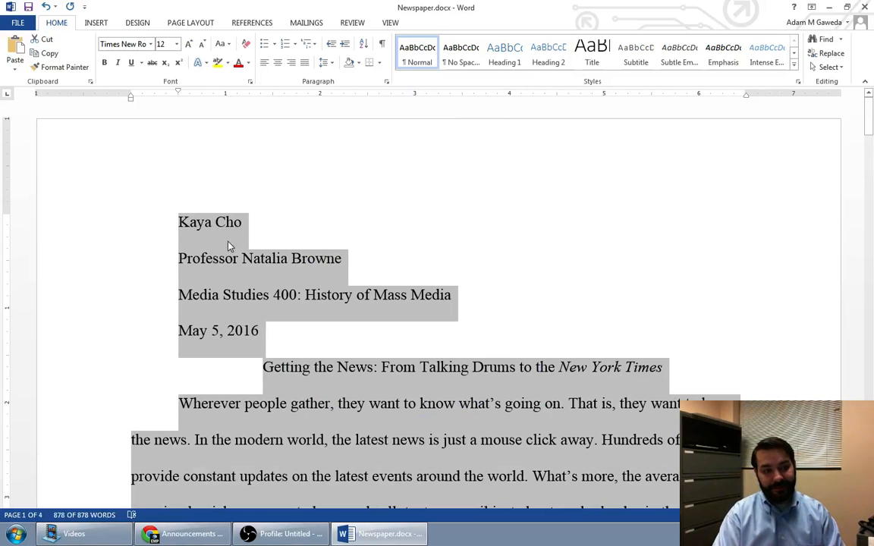
pyautogui.moveTo(235, 276)
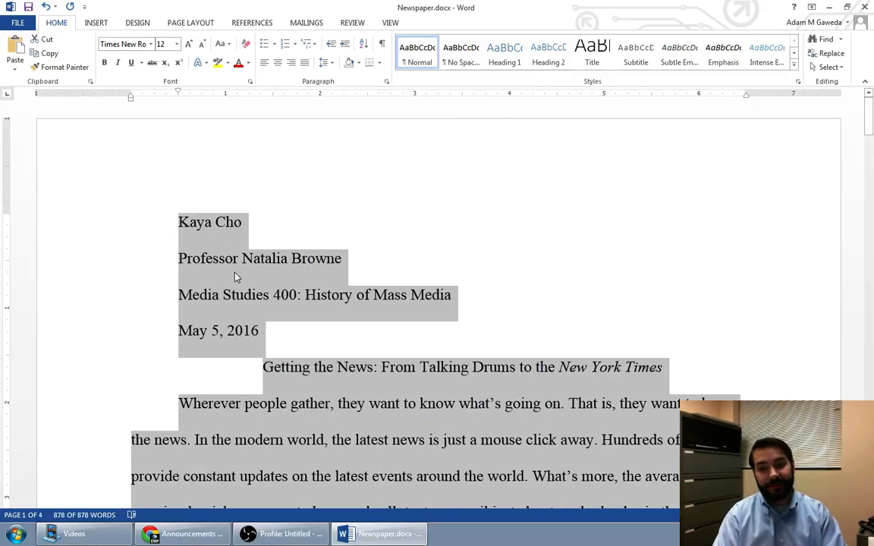
pyautogui.click(145, 230)
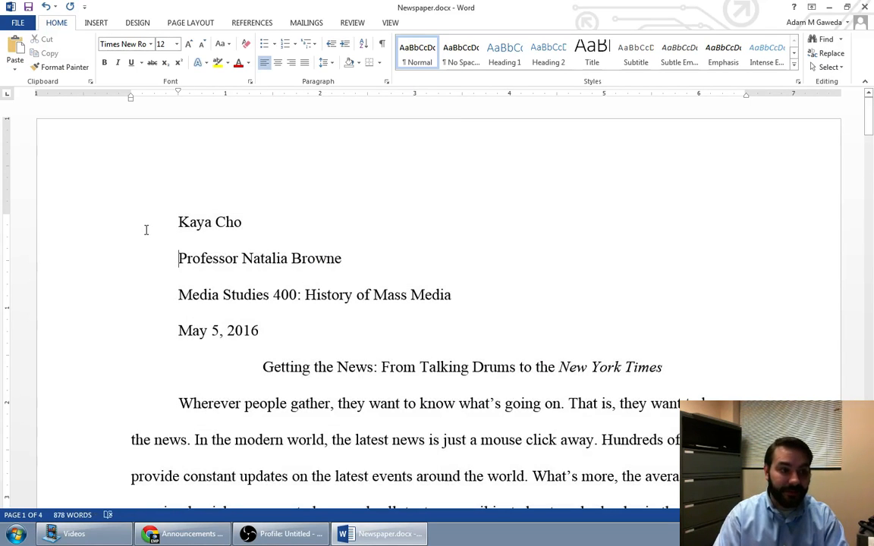
pyautogui.moveTo(177, 222); pyautogui.dragTo(260, 339)
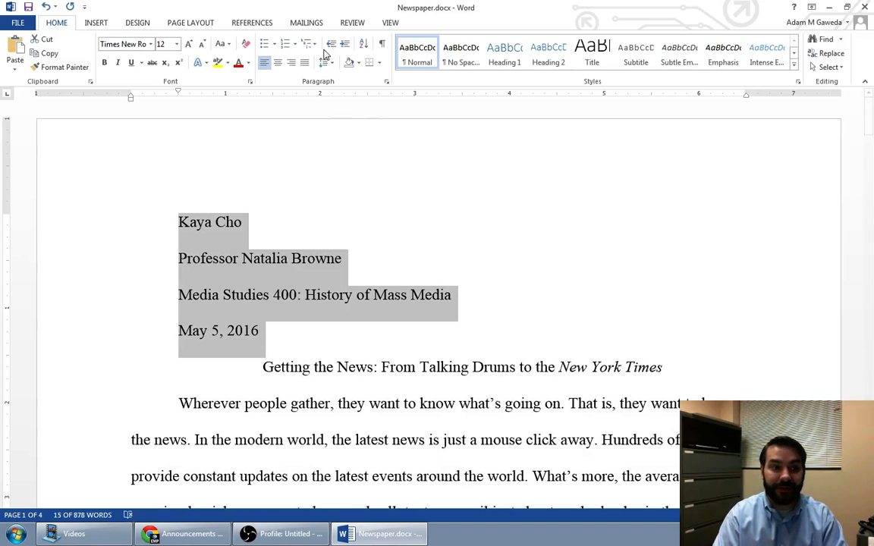
# Step: Remove the first-line indent from the heading lines so they sit flush left
pyautogui.click(385, 82)
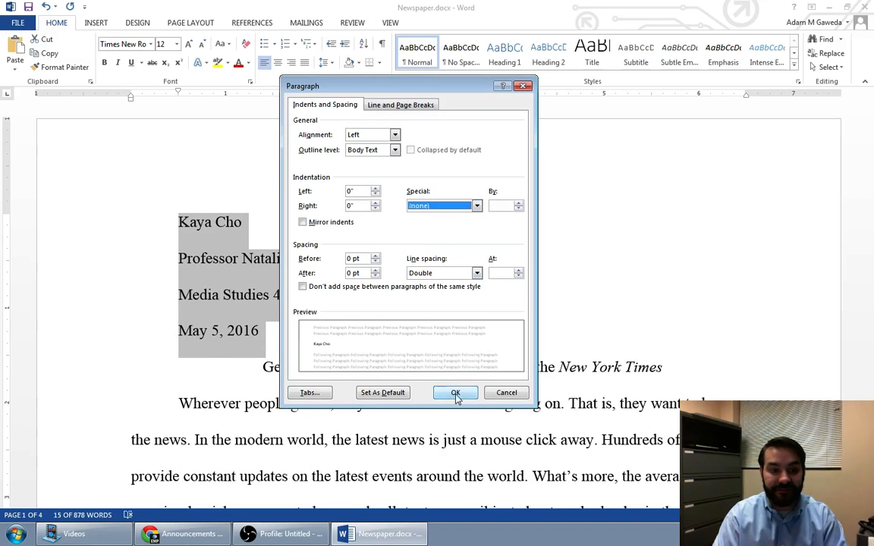
pyautogui.click(455, 392)
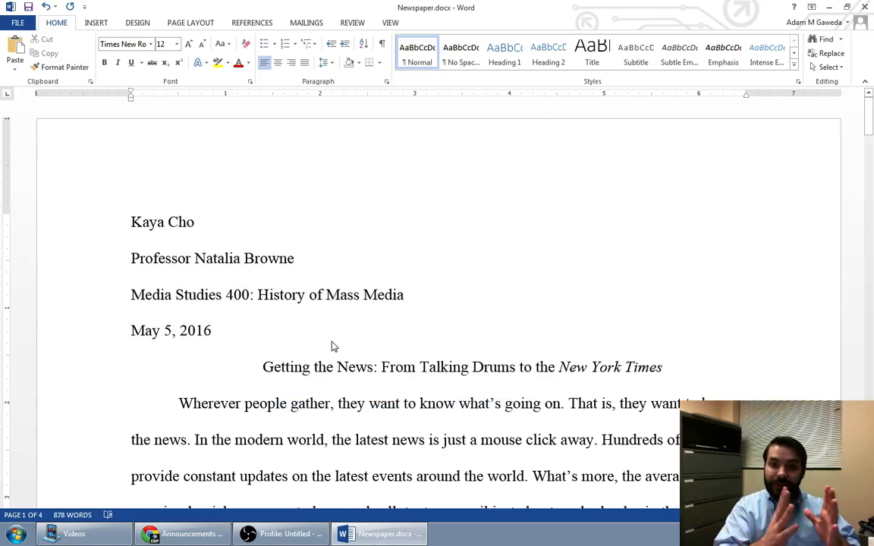
pyautogui.scroll(-3)
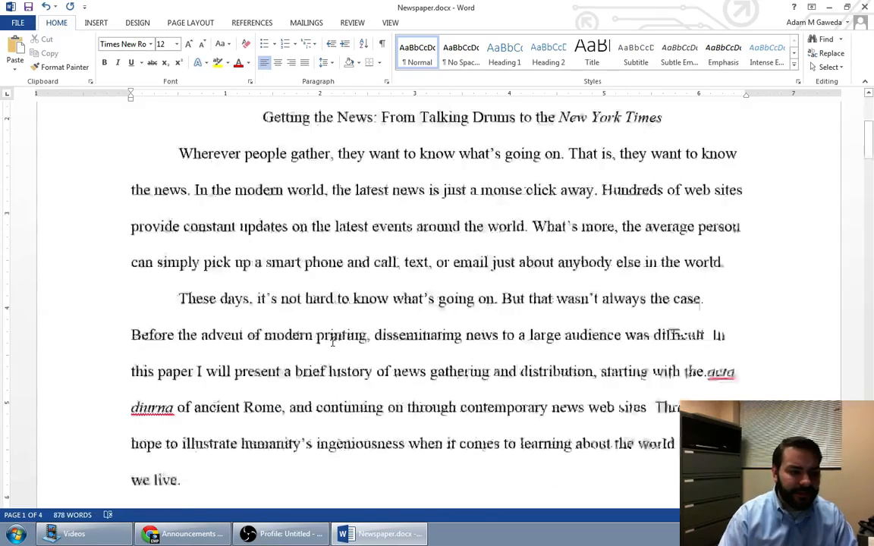
pyautogui.scroll(-3)
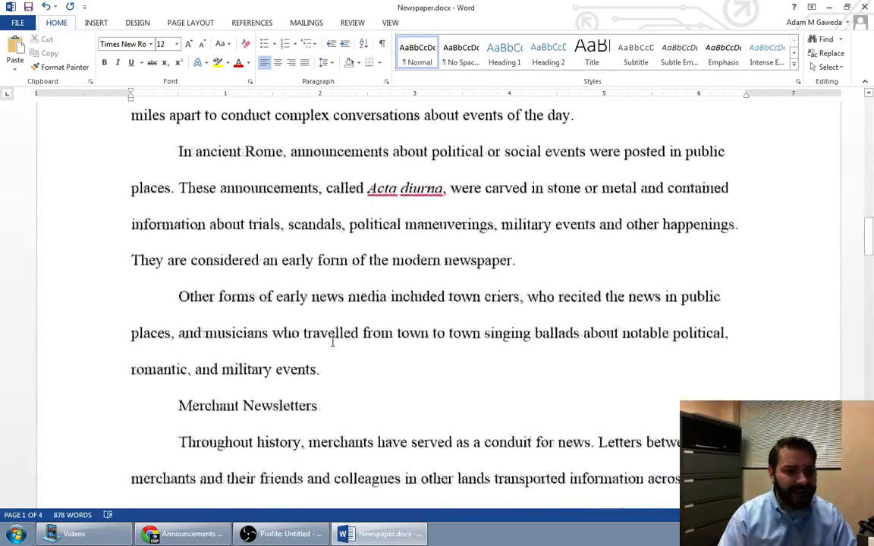